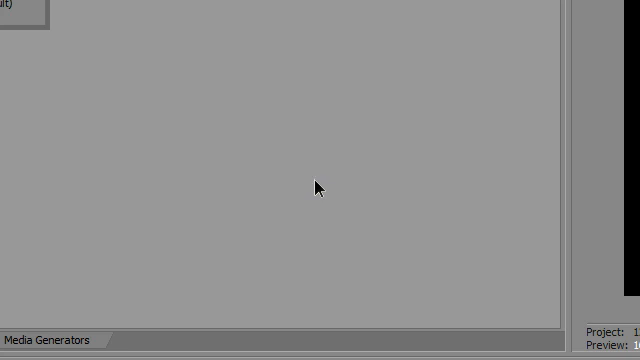
{"action": "mouse_move", "coordinate": [312, 184]}
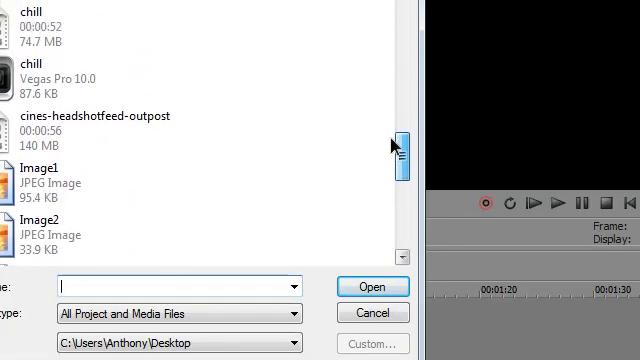
Step: Import chill.mp4 from the desktop via the Open dialog, filtering the file list with 'ch'
{"action": "scroll", "scroll_direction": "down", "scroll_amount": 3}
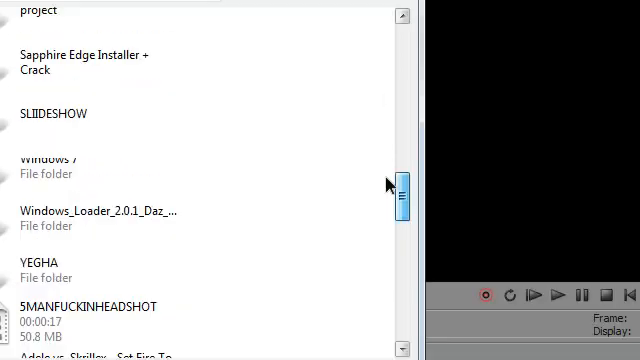
{"action": "scroll", "scroll_direction": "down", "scroll_amount": 3}
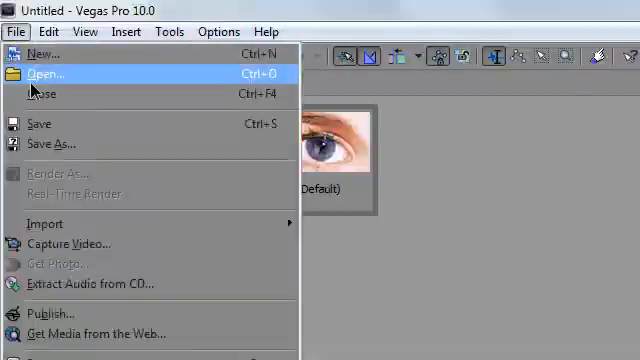
{"action": "left_click", "coordinate": [44, 72]}
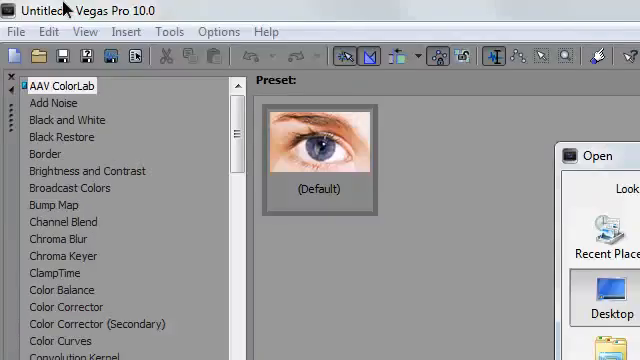
{"action": "type", "text": "ch"}
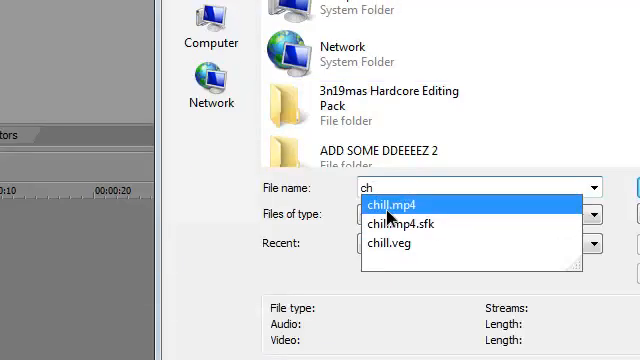
{"action": "left_click", "coordinate": [396, 204]}
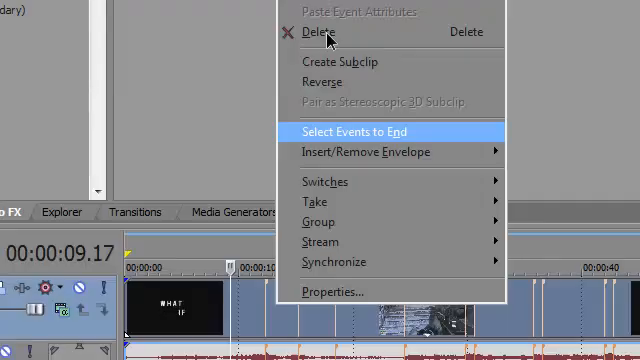
Step: Select every event from the clicked clip through to the end of the timeline
{"action": "left_click", "coordinate": [356, 132]}
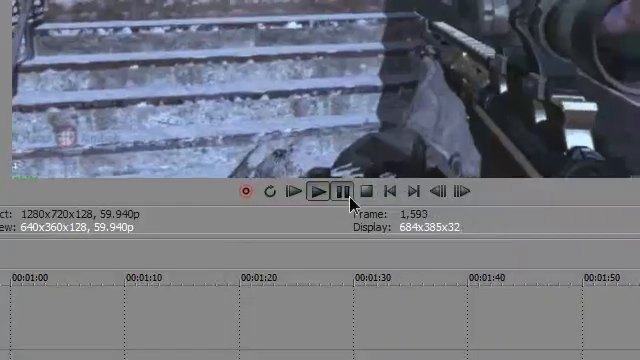
Step: Play and pause the wiggle edit, then set Preview Quality to Draft (Quarter)
{"action": "left_click", "coordinate": [344, 190]}
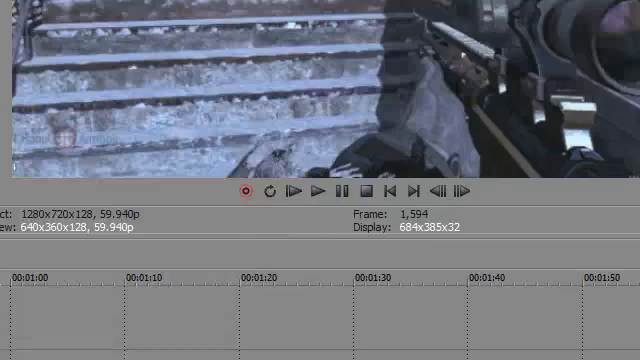
{"action": "left_click", "coordinate": [358, 80]}
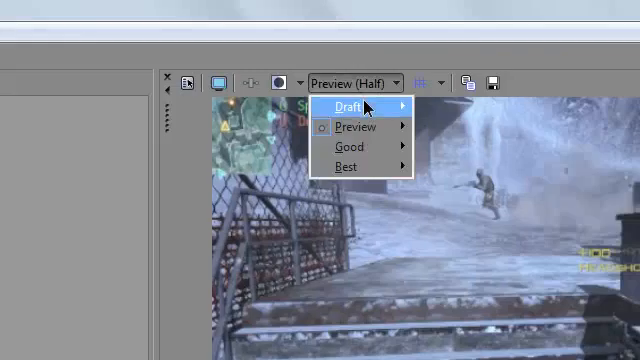
{"action": "left_click", "coordinate": [344, 106]}
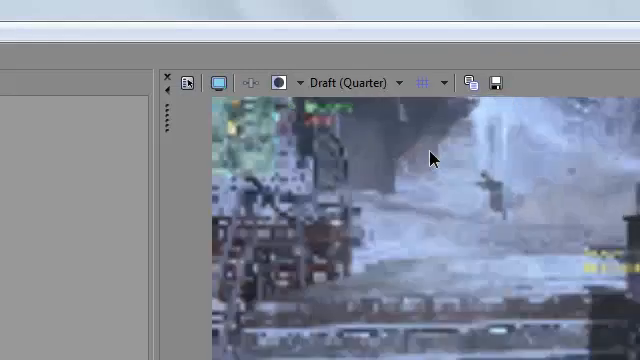